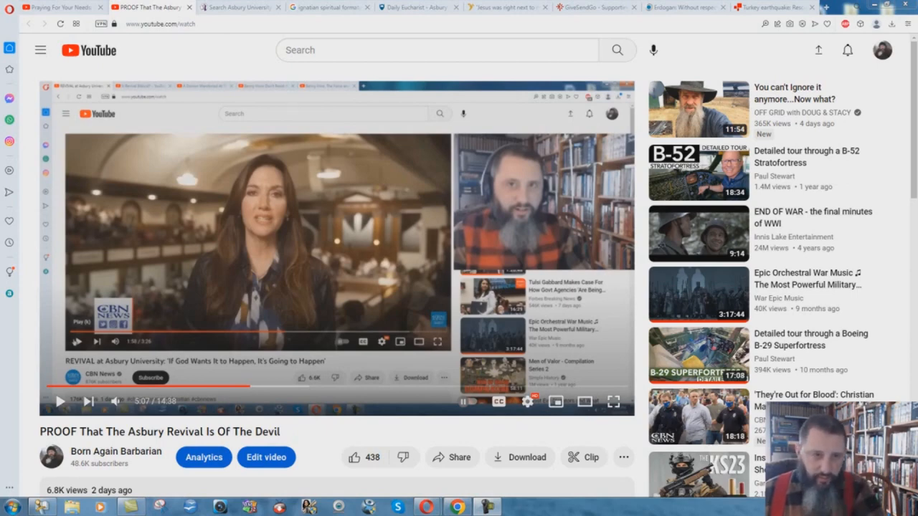
{"action": "mouse_move", "coordinate": [232, 232]}
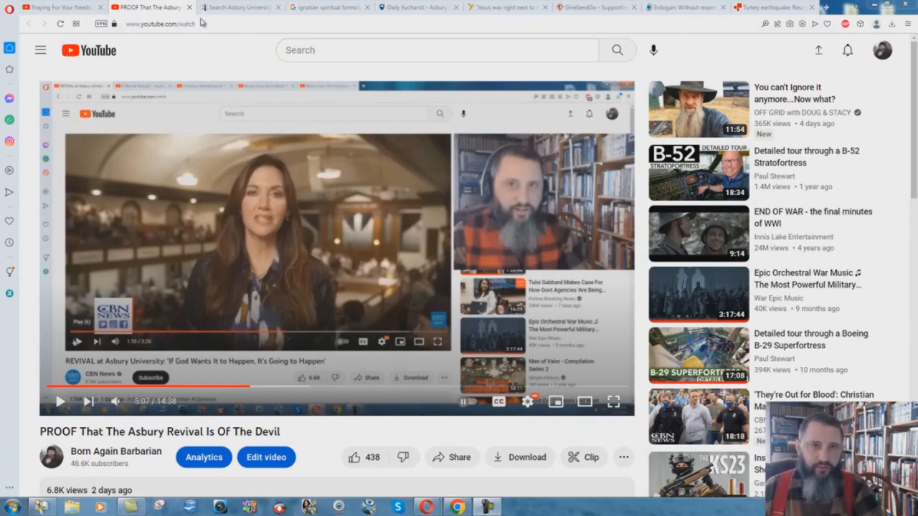
Switch from the YouTube revival video to the Asbury University spiritual formation team search results.
{"action": "left_click", "coordinate": [240, 8]}
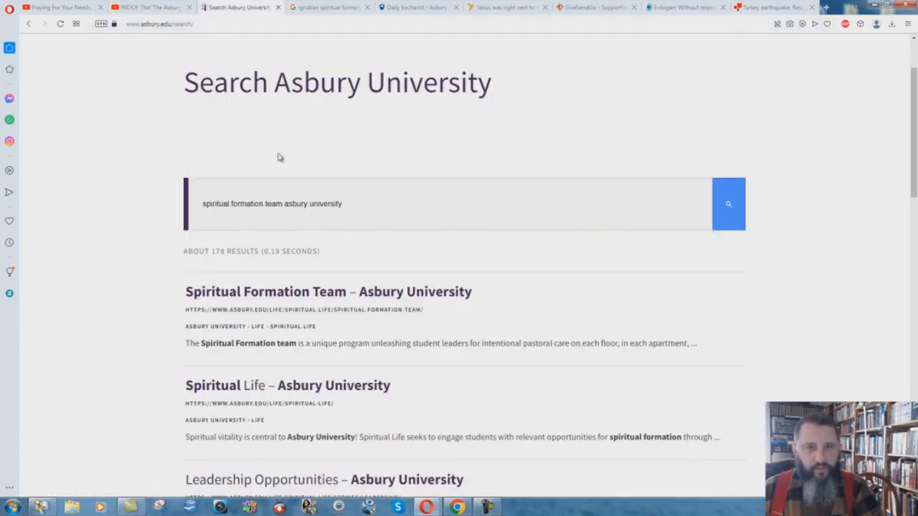
{"action": "mouse_move", "coordinate": [188, 296]}
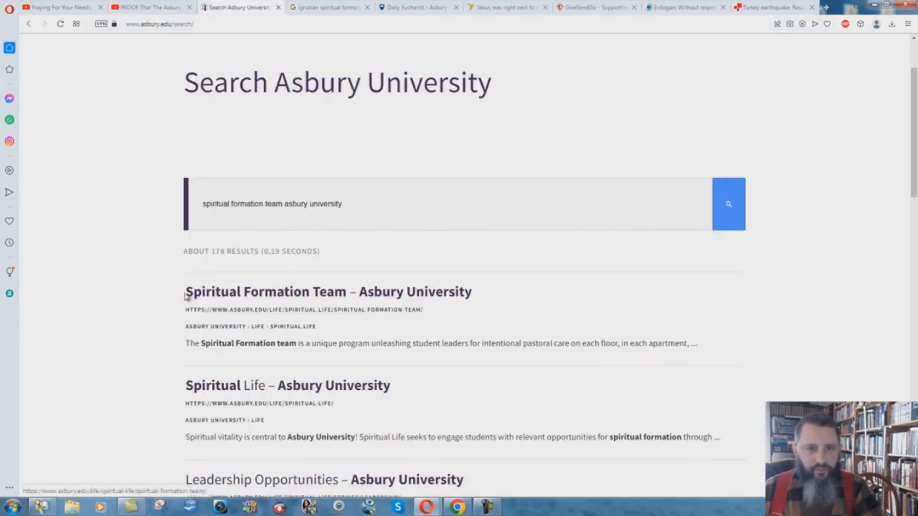
{"action": "mouse_move", "coordinate": [370, 294]}
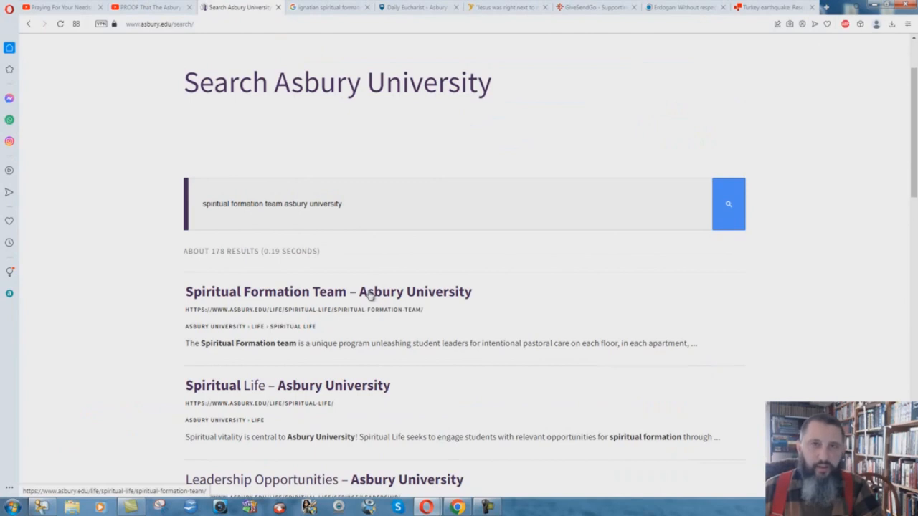
Bring up the Google results for 'ignatian spiritual formation' with the Ignatian spirituality snippet.
{"action": "left_click", "coordinate": [328, 7]}
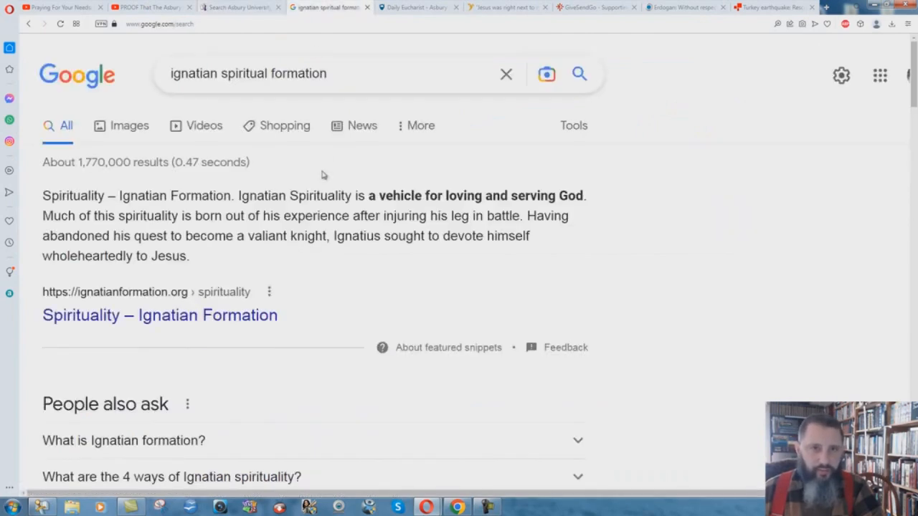
{"action": "mouse_move", "coordinate": [294, 203]}
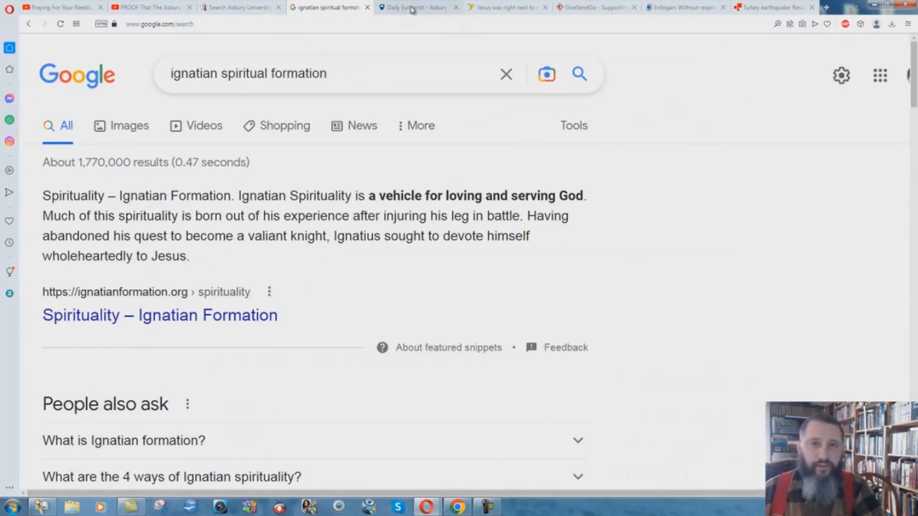
Switch to the Asbury Theological Seminary Daily Eucharist page about noon weekday chapel services.
{"action": "left_click", "coordinate": [418, 7]}
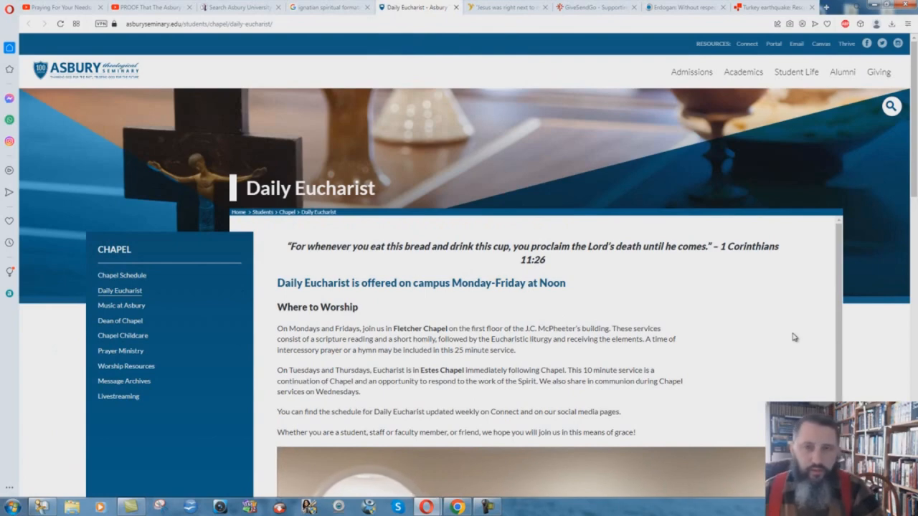
{"action": "mouse_move", "coordinate": [716, 308]}
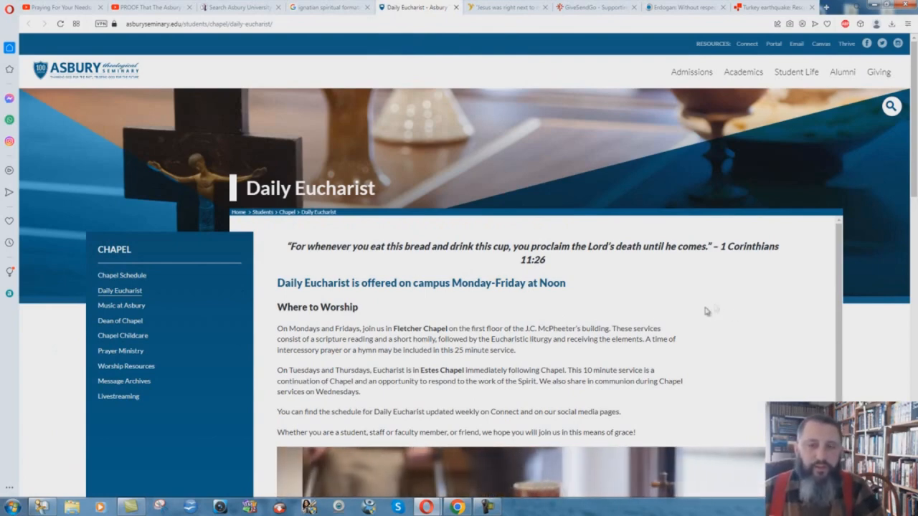
{"action": "mouse_move", "coordinate": [591, 297]}
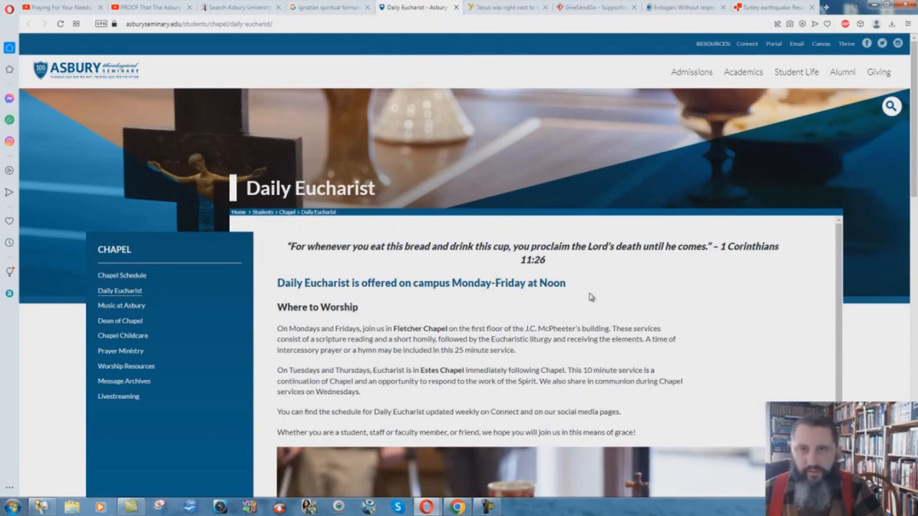
{"action": "mouse_move", "coordinate": [738, 292]}
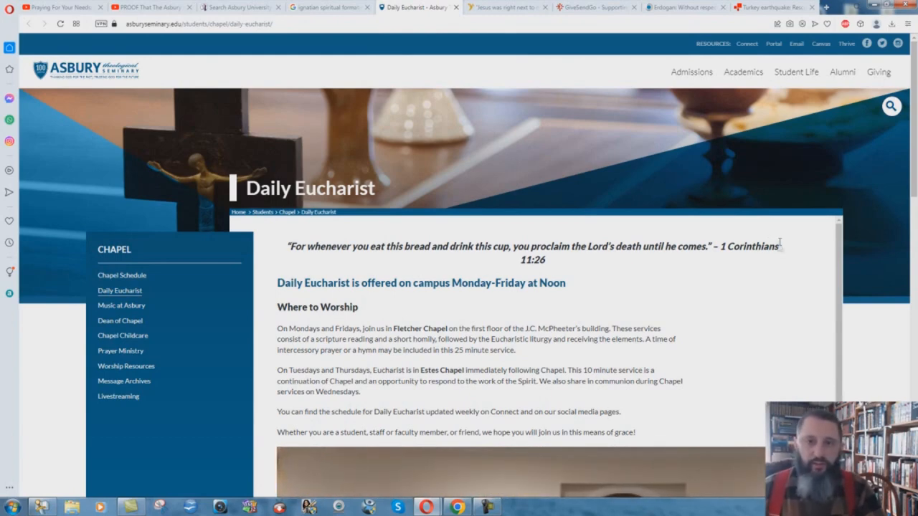
{"action": "mouse_move", "coordinate": [647, 296]}
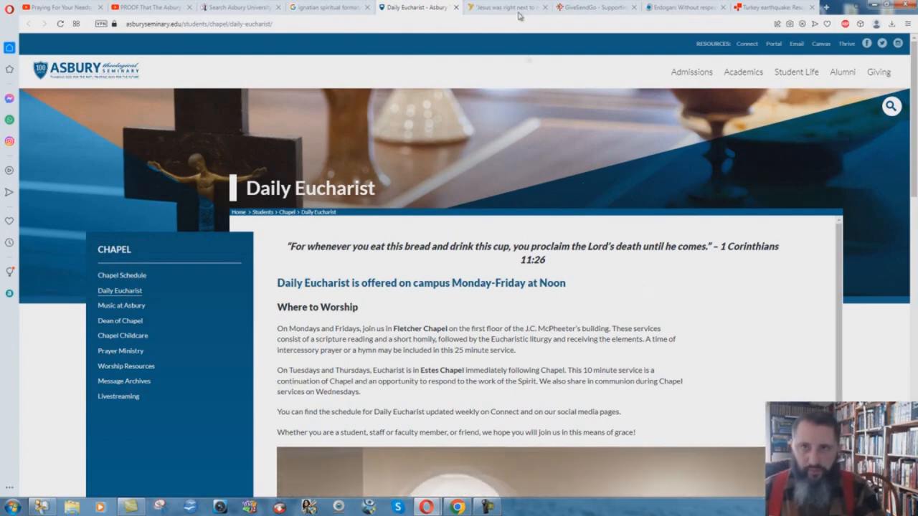
{"action": "mouse_move", "coordinate": [506, 7]}
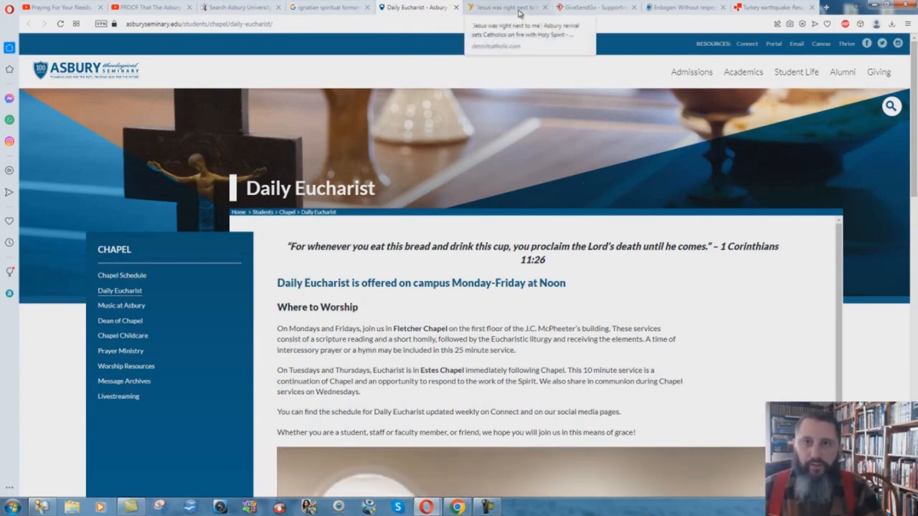
Switch to the Detroit Catholic article "'Jesus was right next to me': Asbury revival sets Catholics on fire.".
{"action": "left_click", "coordinate": [506, 6]}
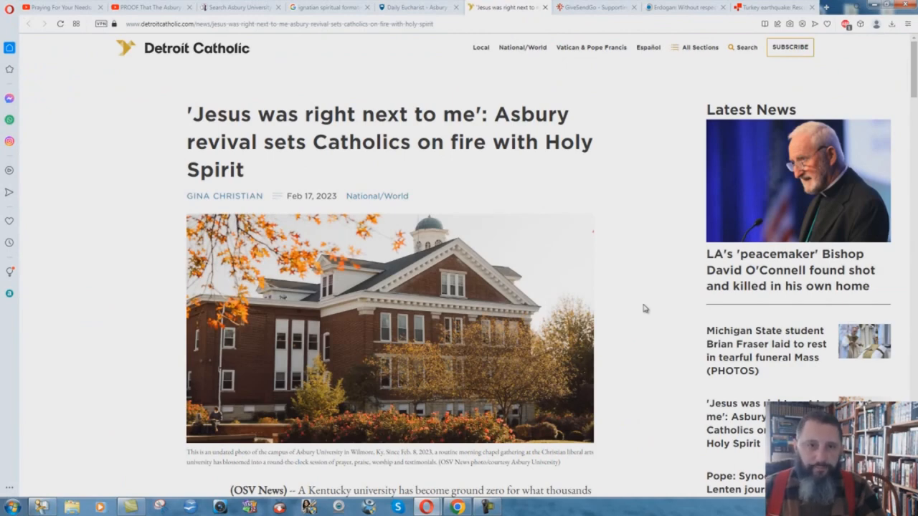
{"action": "mouse_move", "coordinate": [490, 119]}
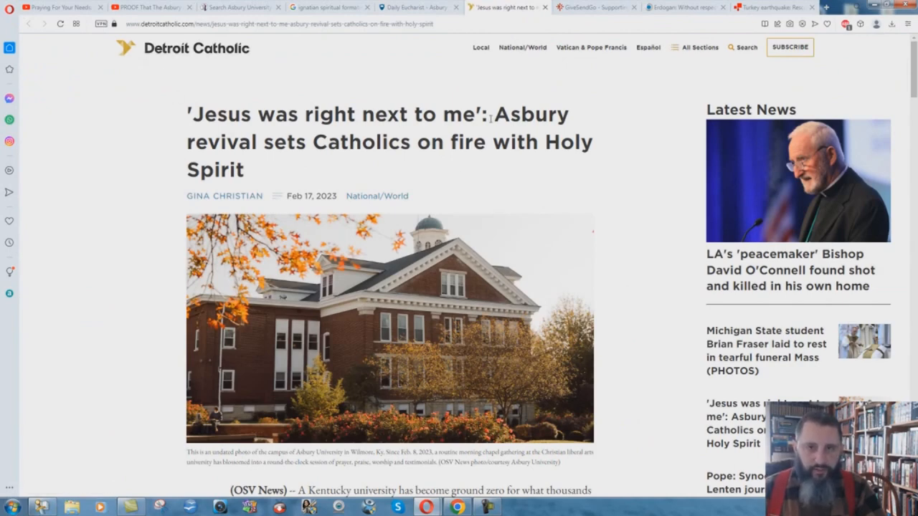
{"action": "mouse_move", "coordinate": [565, 153]}
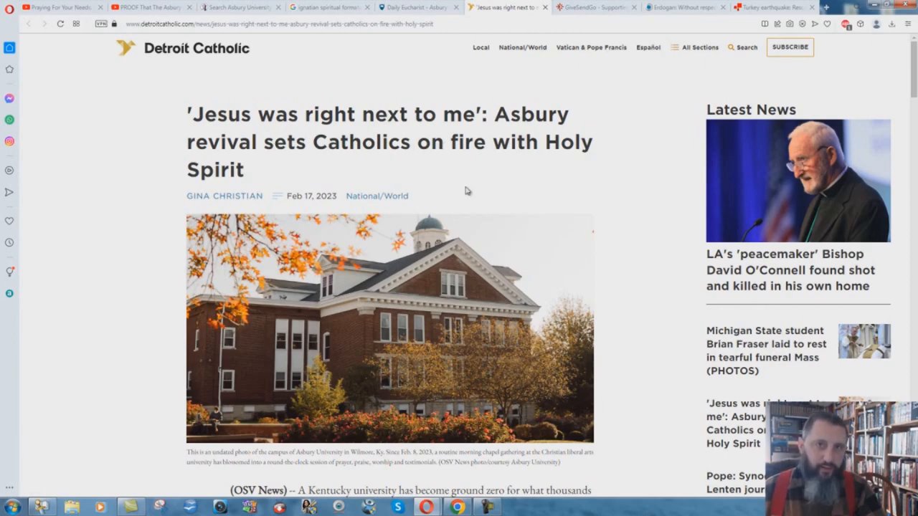
{"action": "mouse_move", "coordinate": [367, 207]}
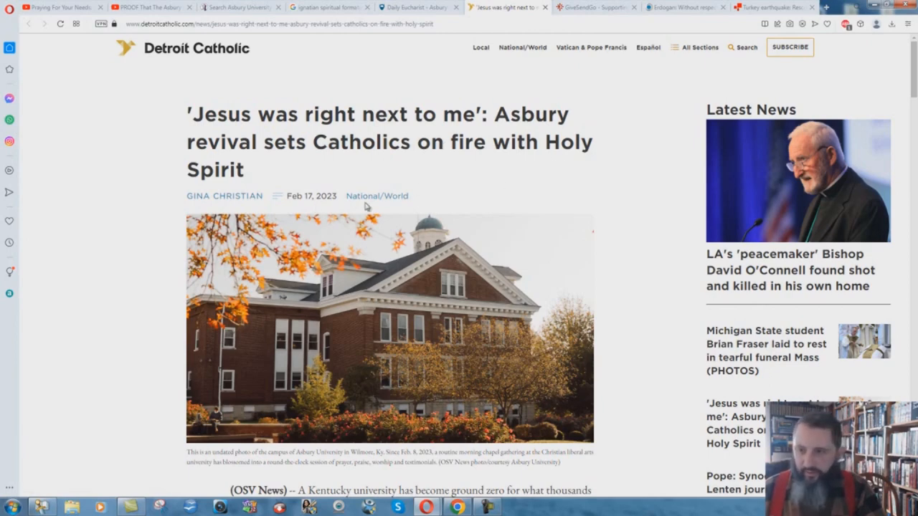
{"action": "mouse_move", "coordinate": [406, 165]}
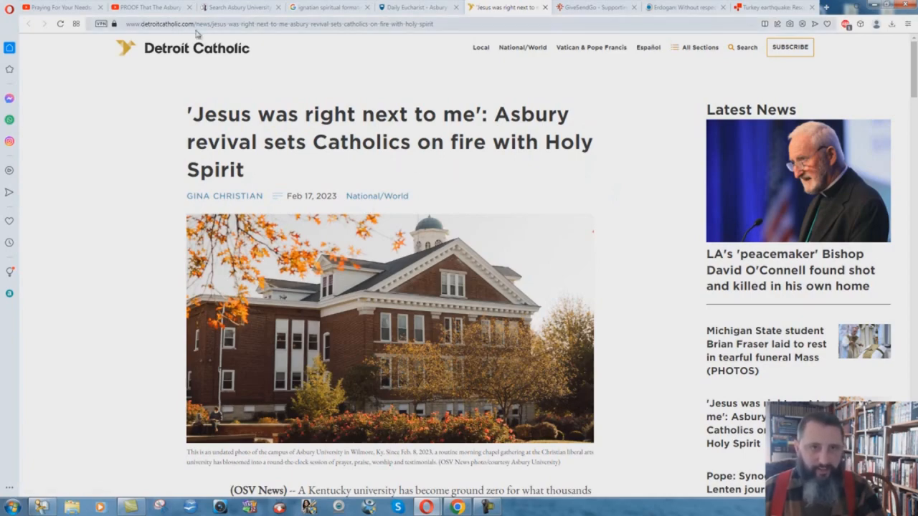
Scroll past the campus photo to Father Norman Fischer's 'wellspring' quote and the round-the-clock chapel gathering.
{"action": "scroll", "scroll_direction": "down", "scroll_amount": 3}
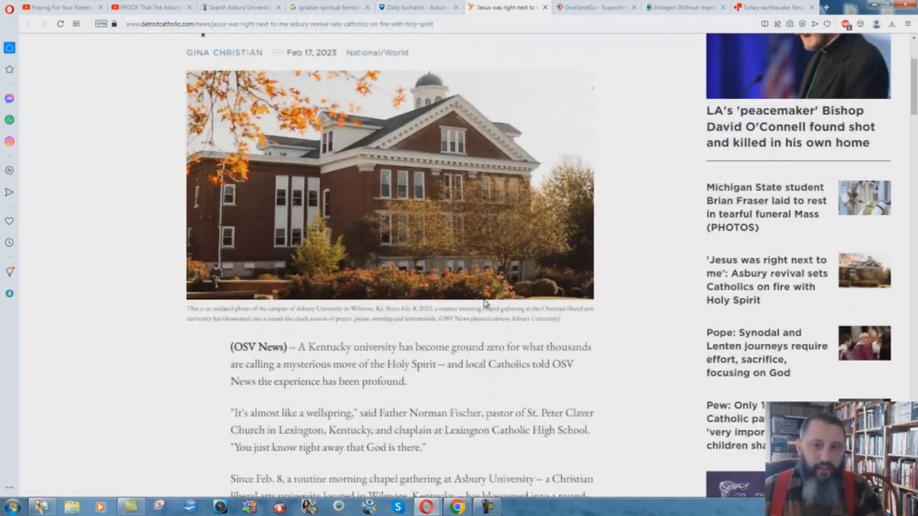
{"action": "scroll", "scroll_direction": "down", "scroll_amount": 3}
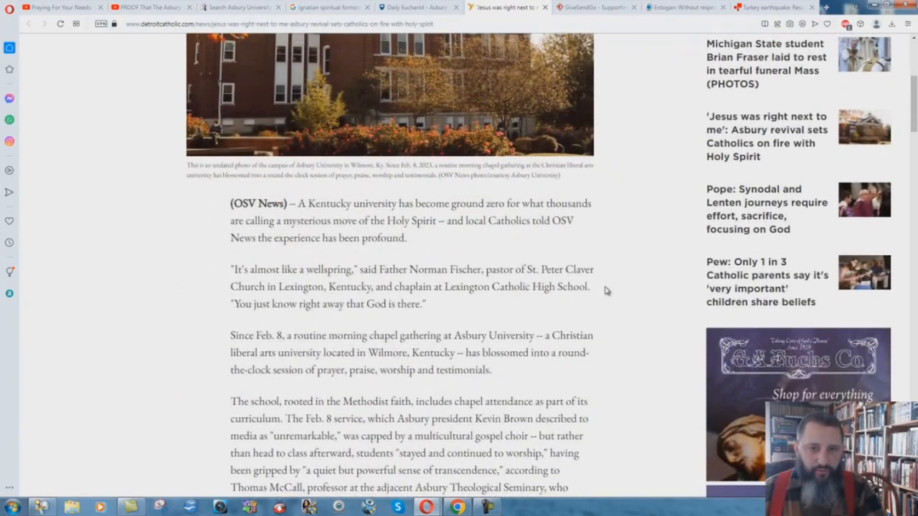
{"action": "scroll", "scroll_direction": "down", "scroll_amount": 3}
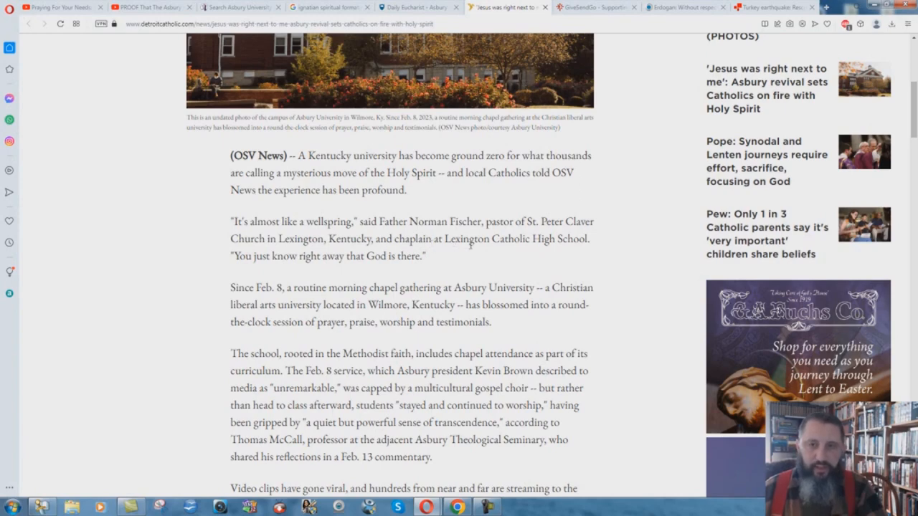
{"action": "mouse_move", "coordinate": [211, 247]}
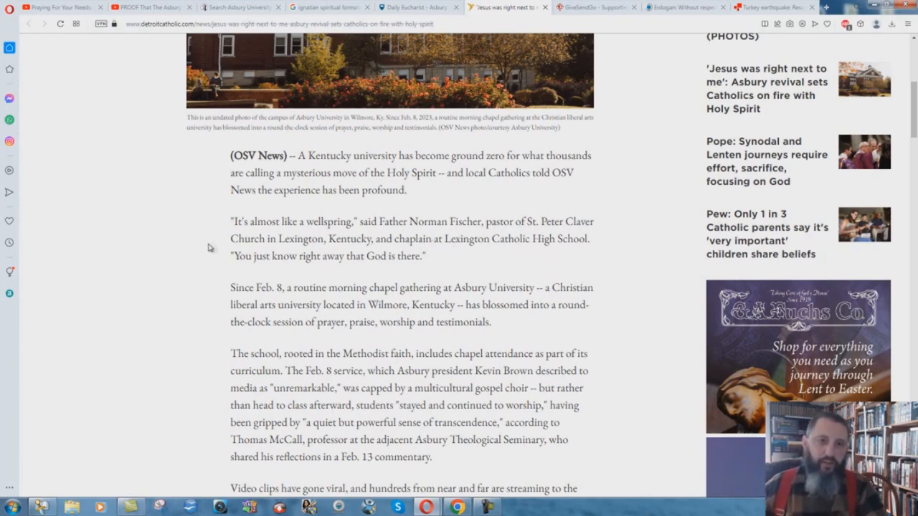
{"action": "mouse_move", "coordinate": [448, 260]}
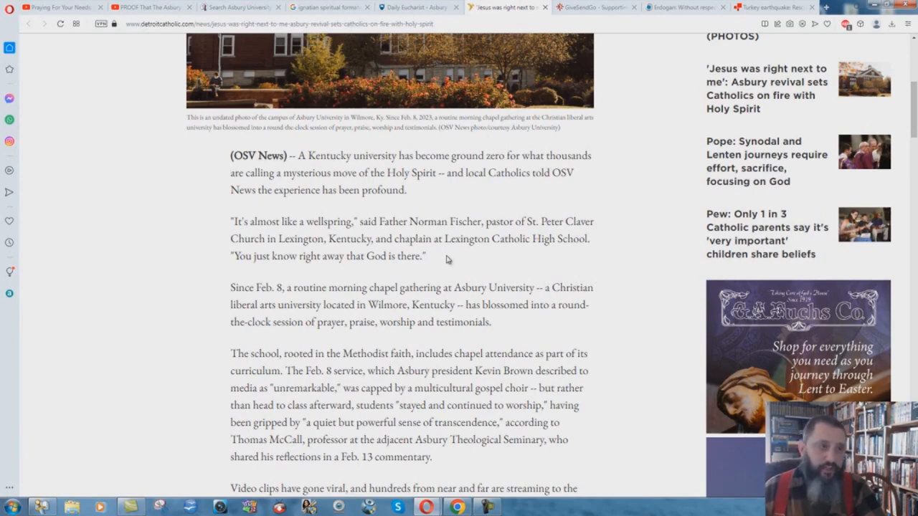
{"action": "mouse_move", "coordinate": [226, 204]}
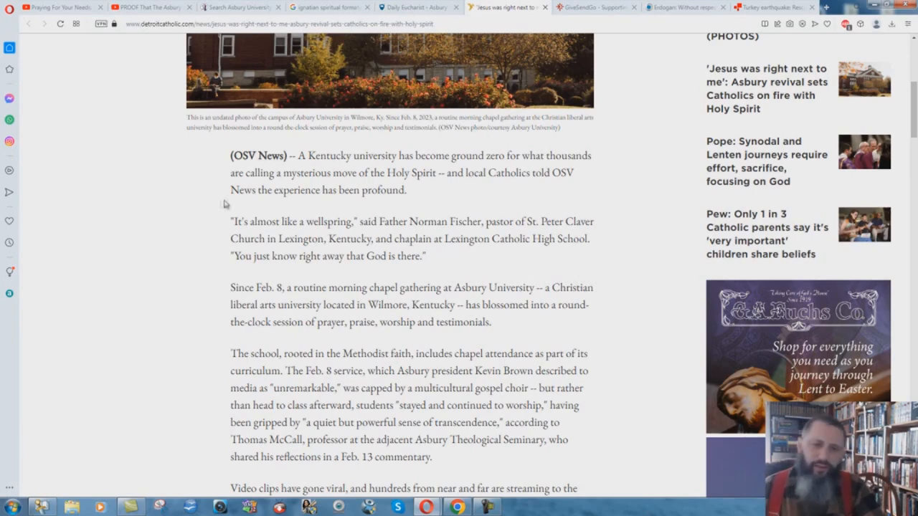
{"action": "scroll", "scroll_direction": "down", "scroll_amount": 3}
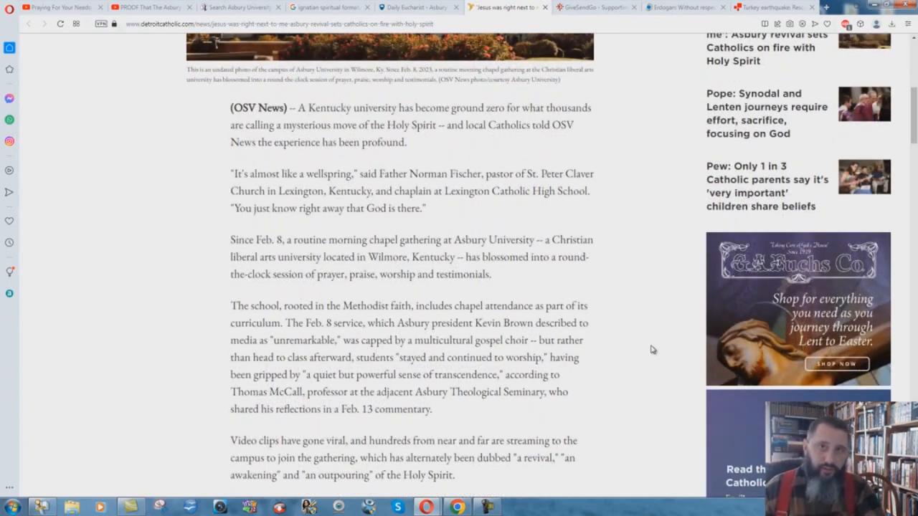
{"action": "mouse_move", "coordinate": [559, 288]}
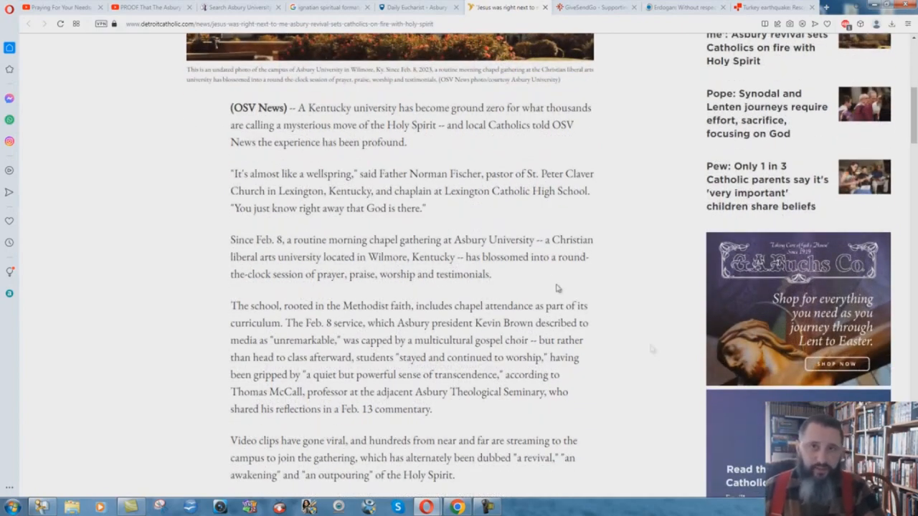
{"action": "scroll", "scroll_direction": "down", "scroll_amount": 3}
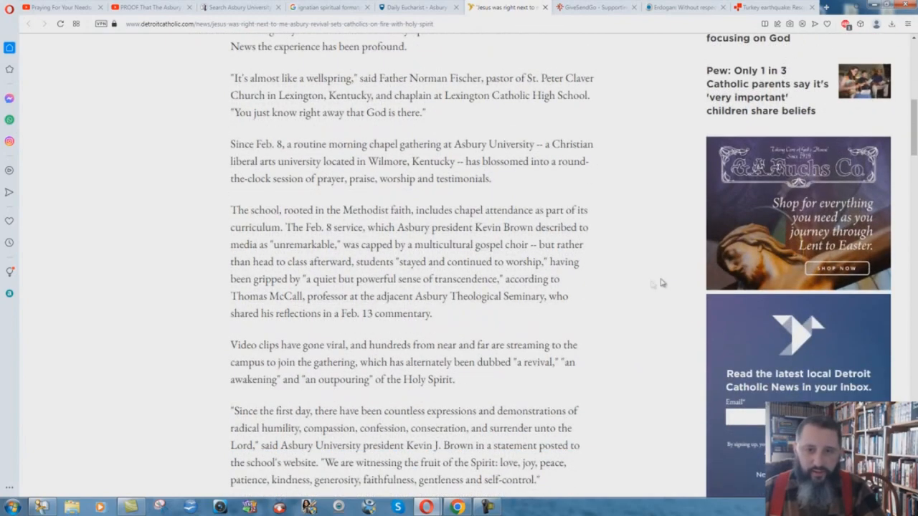
{"action": "scroll", "scroll_direction": "down", "scroll_amount": 3}
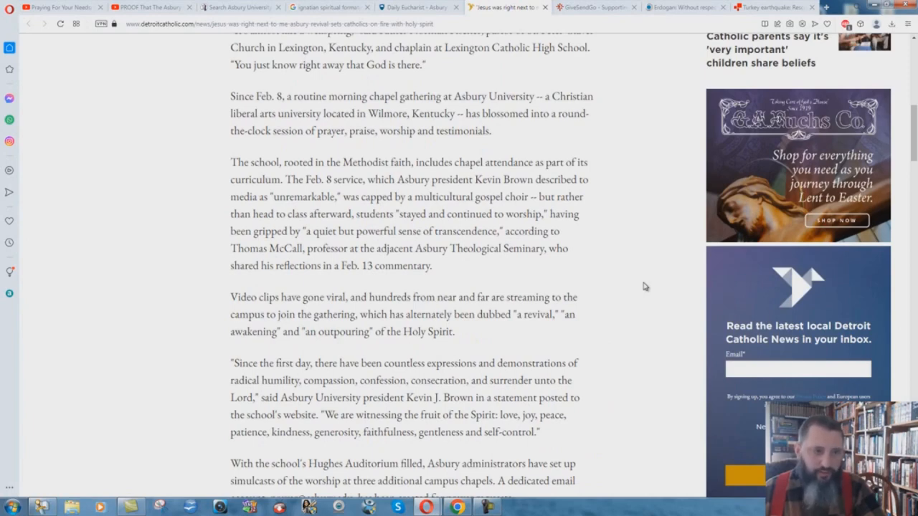
{"action": "scroll", "scroll_direction": "down", "scroll_amount": 3}
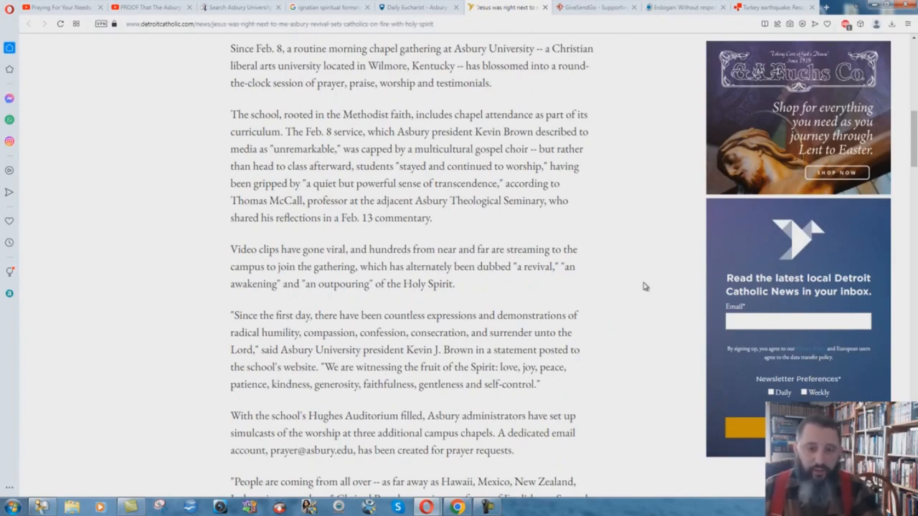
{"action": "scroll", "scroll_direction": "down", "scroll_amount": 3}
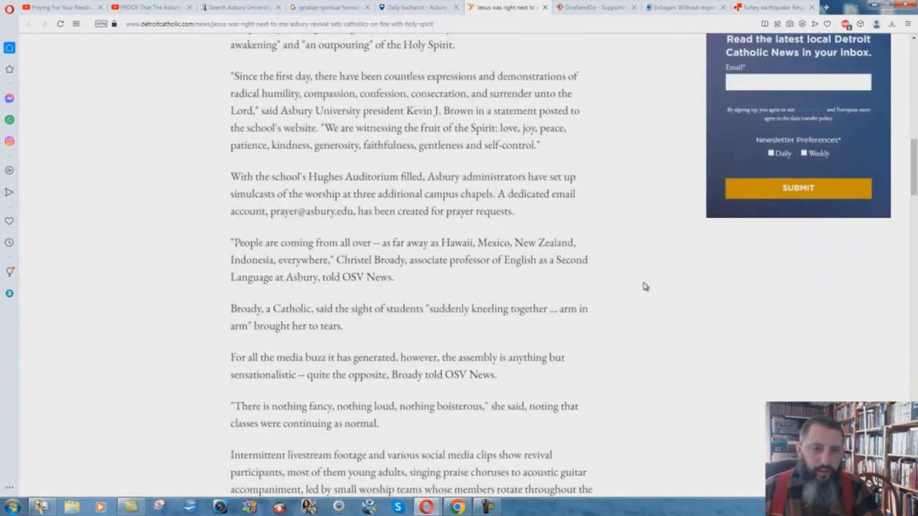
{"action": "scroll", "scroll_direction": "down", "scroll_amount": 3}
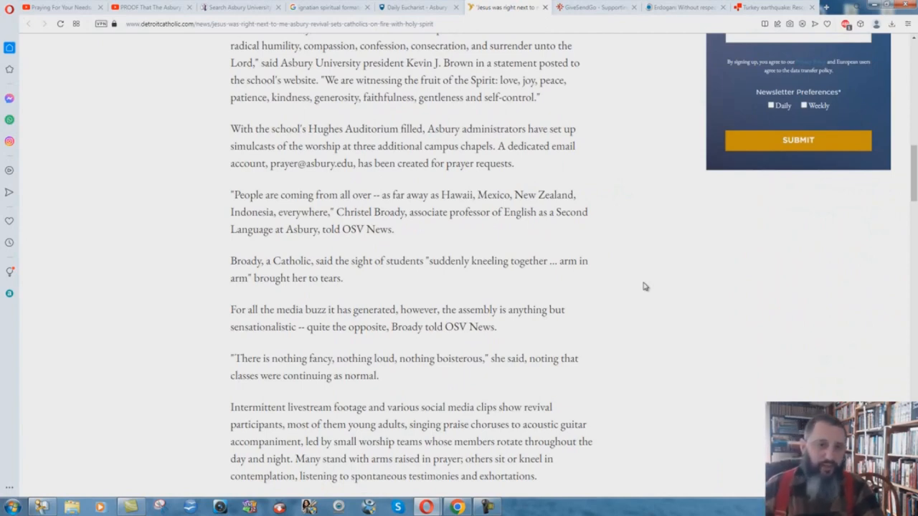
{"action": "scroll", "scroll_direction": "down", "scroll_amount": 3}
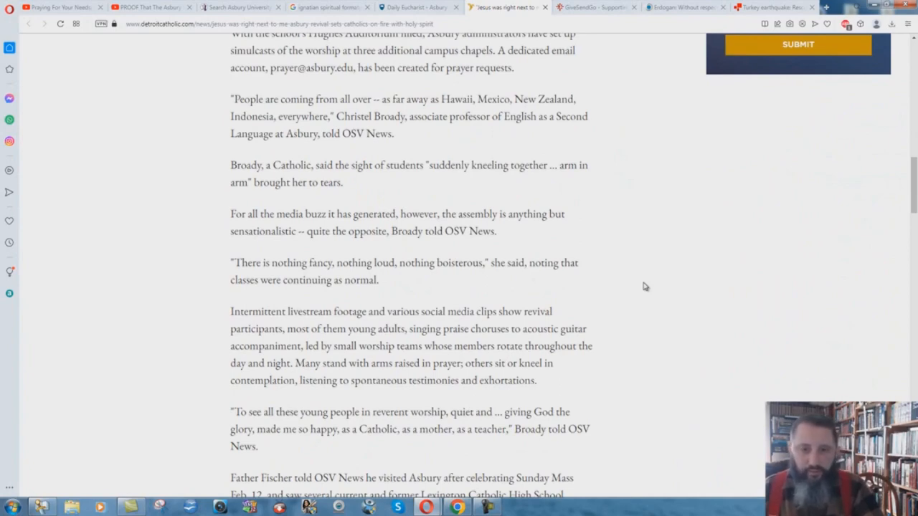
{"action": "scroll", "scroll_direction": "down", "scroll_amount": 3}
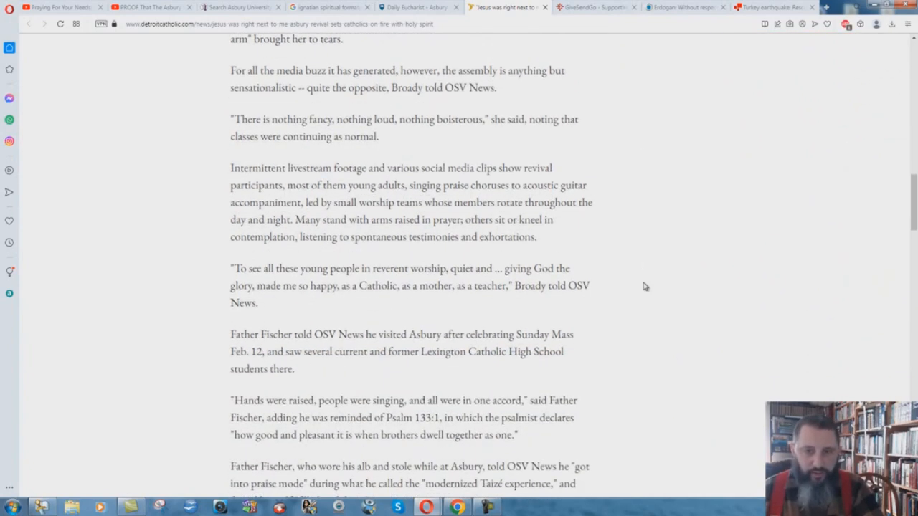
{"action": "scroll", "scroll_direction": "down", "scroll_amount": 3}
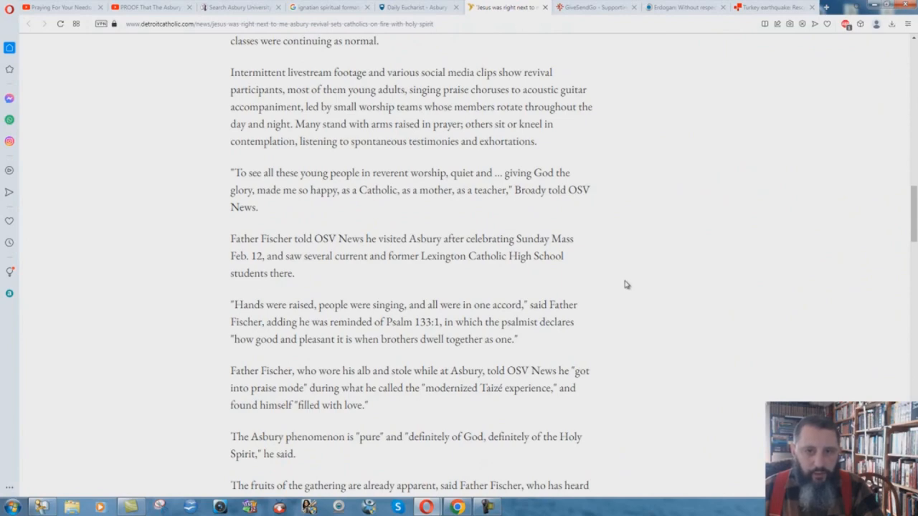
{"action": "scroll", "scroll_direction": "down", "scroll_amount": 3}
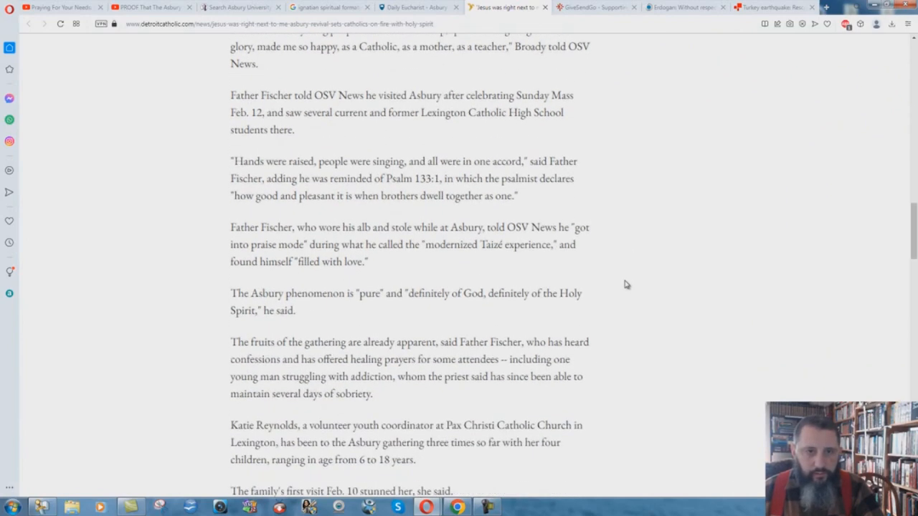
{"action": "scroll", "scroll_direction": "down", "scroll_amount": 3}
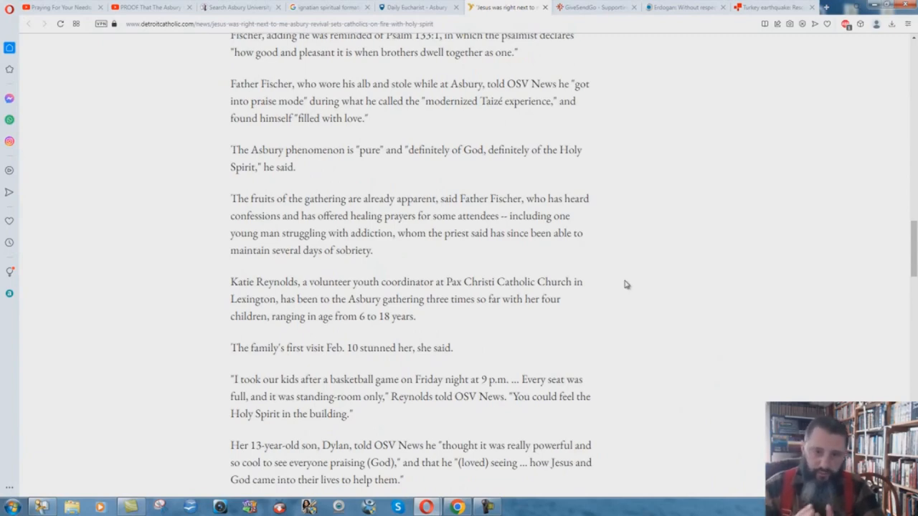
{"action": "scroll", "scroll_direction": "down", "scroll_amount": 3}
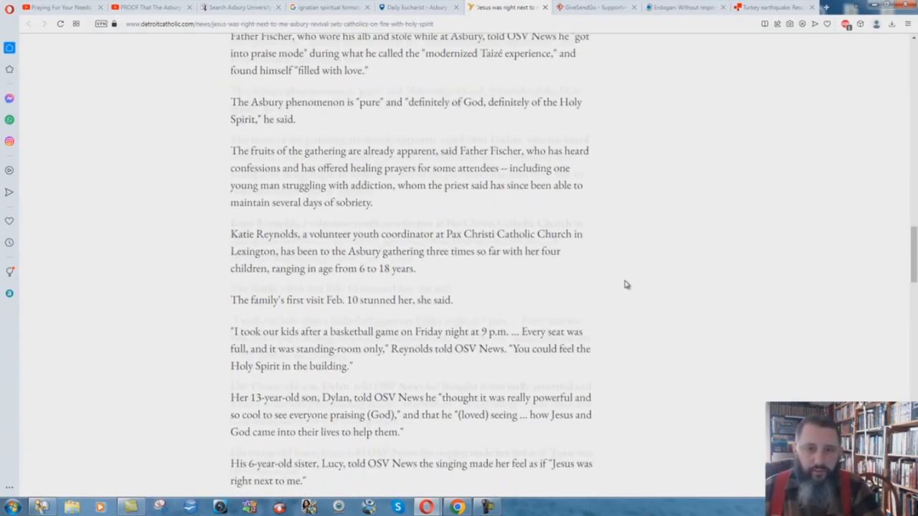
{"action": "scroll", "scroll_direction": "down", "scroll_amount": 3}
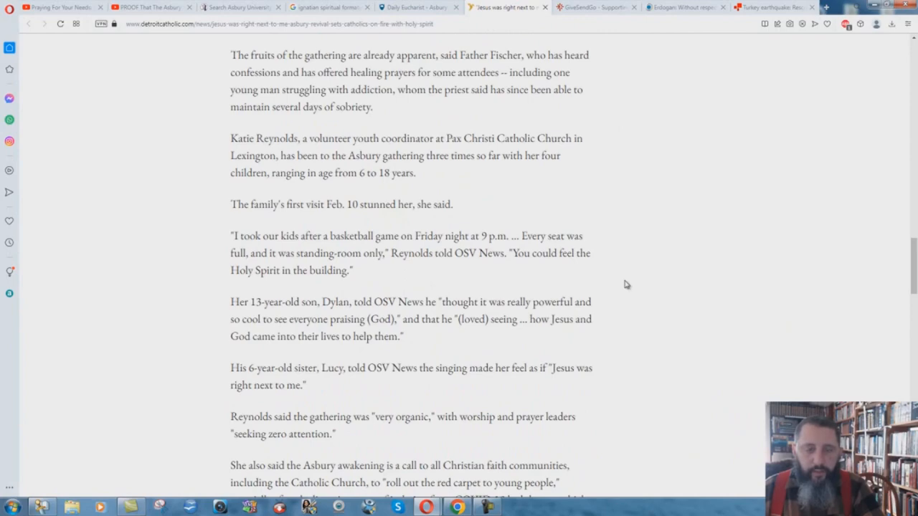
{"action": "scroll", "scroll_direction": "down", "scroll_amount": 3}
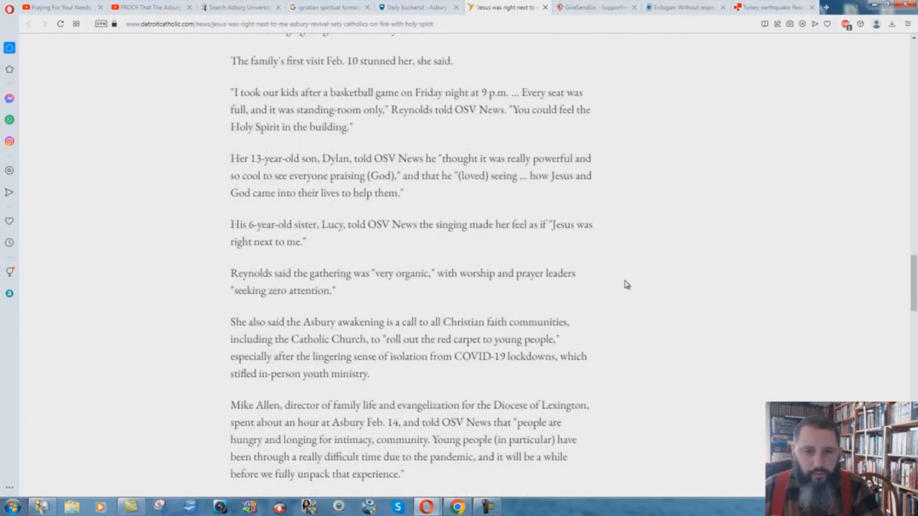
{"action": "scroll", "scroll_direction": "down", "scroll_amount": 3}
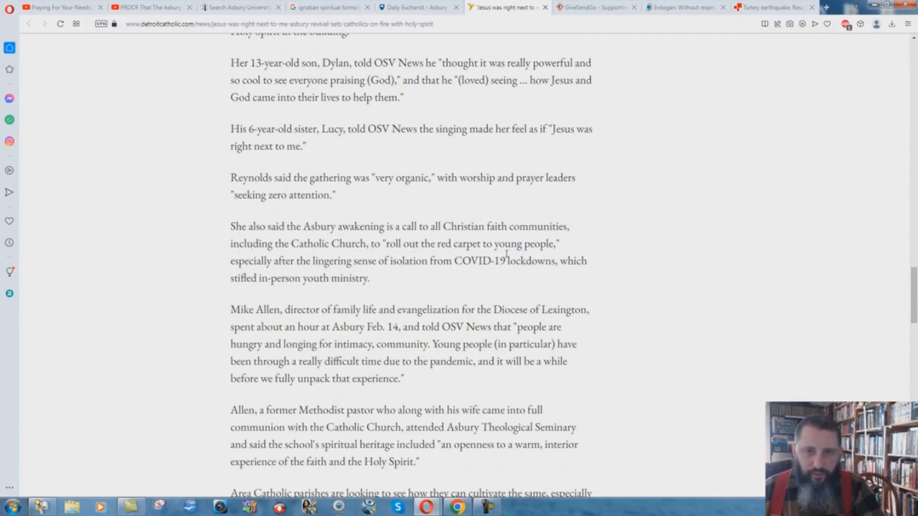
{"action": "mouse_move", "coordinate": [344, 256]}
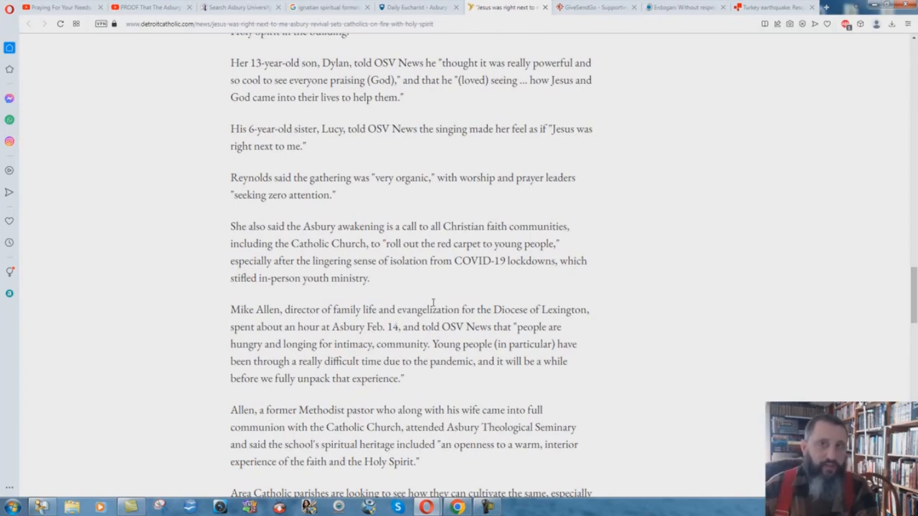
{"action": "mouse_move", "coordinate": [378, 308]}
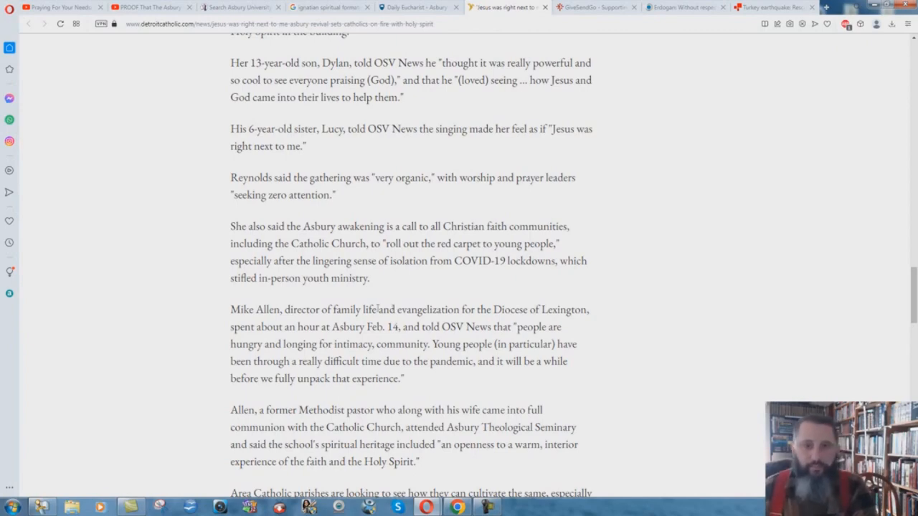
Scroll to the National Eucharistic Revival plans, Reynolds' adoration chapel quote and Fischer's comfort-zone remark.
{"action": "scroll", "scroll_direction": "down", "scroll_amount": 3}
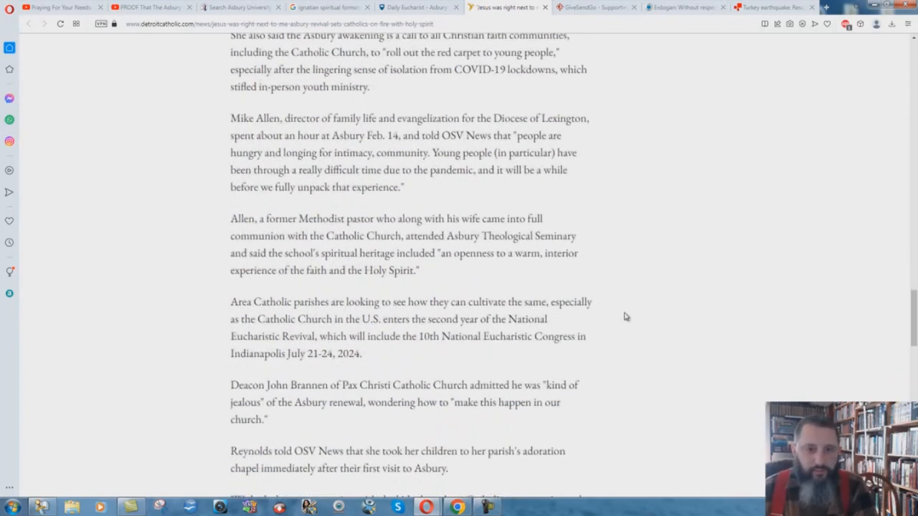
{"action": "scroll", "scroll_direction": "down", "scroll_amount": 3}
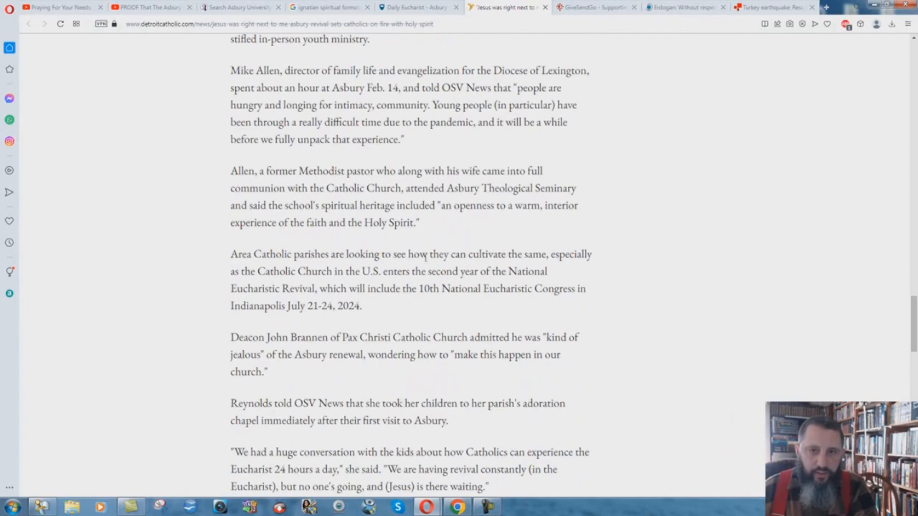
{"action": "mouse_move", "coordinate": [229, 271]}
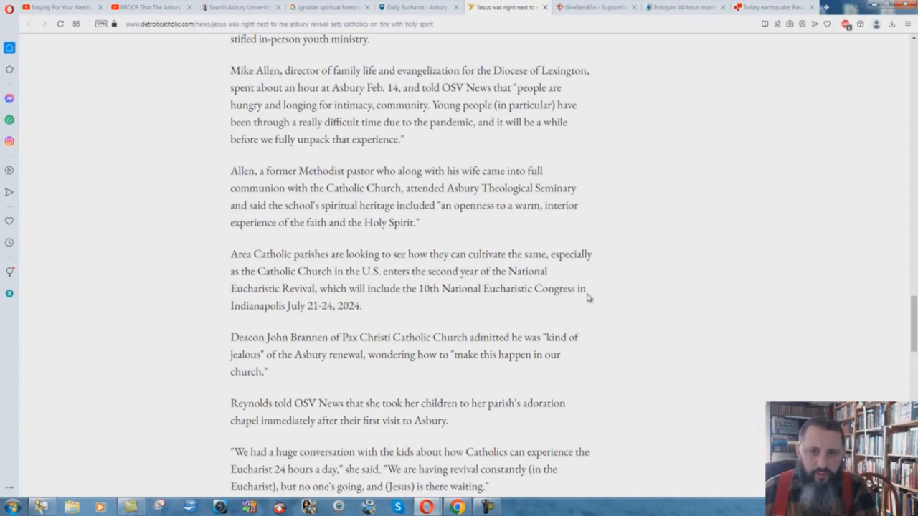
{"action": "mouse_move", "coordinate": [299, 308]}
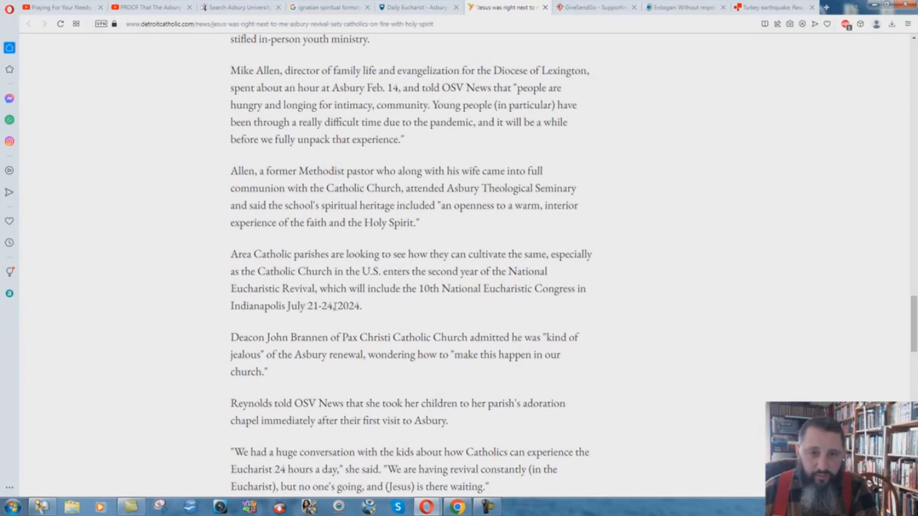
{"action": "mouse_move", "coordinate": [541, 320]}
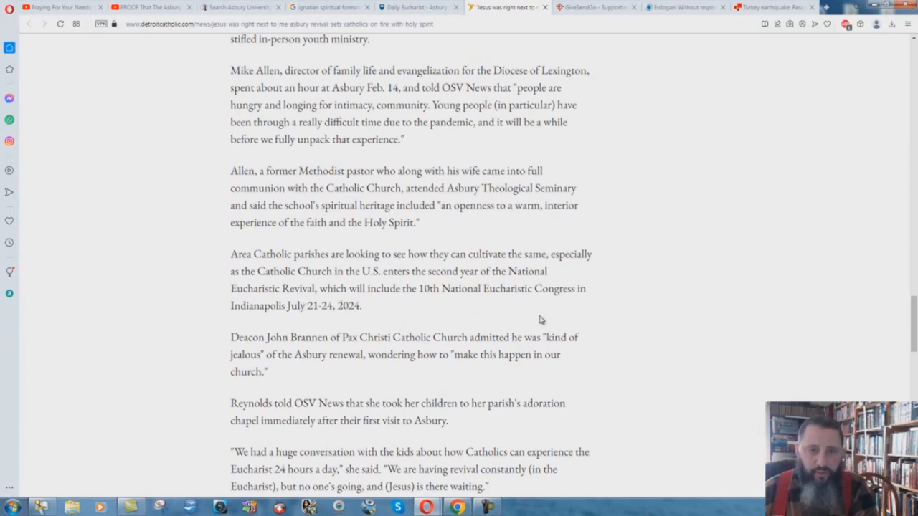
{"action": "mouse_move", "coordinate": [607, 322]}
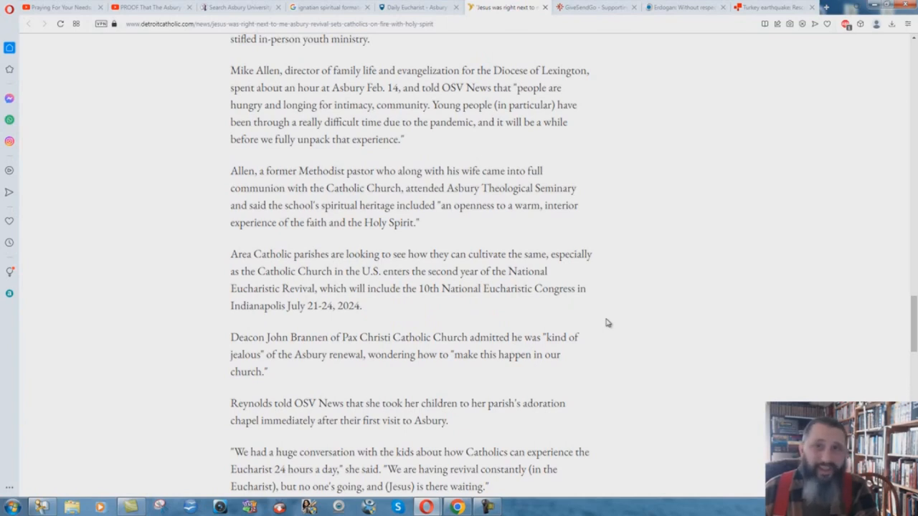
{"action": "scroll", "scroll_direction": "down", "scroll_amount": 3}
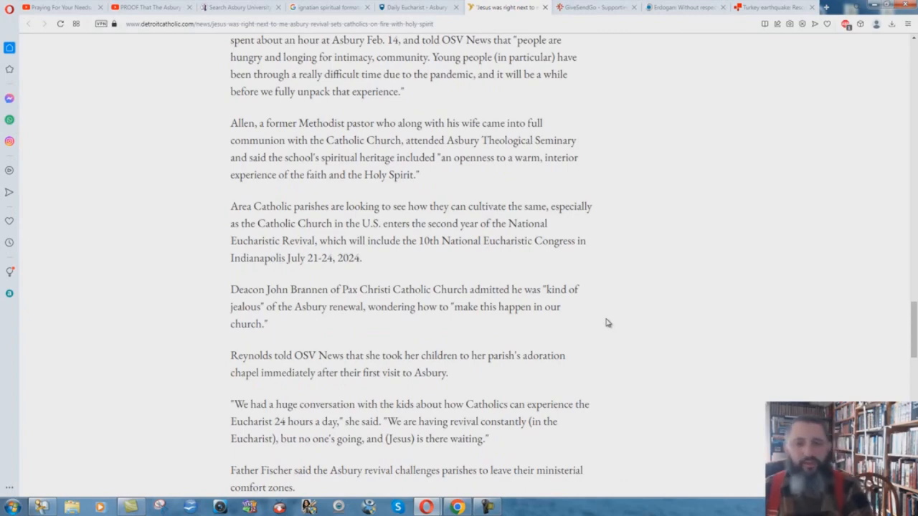
Scroll to Father Fischer's 'finished at 8 p.m.' challenge and Deacon Brannen's reply.
{"action": "scroll", "scroll_direction": "down", "scroll_amount": 3}
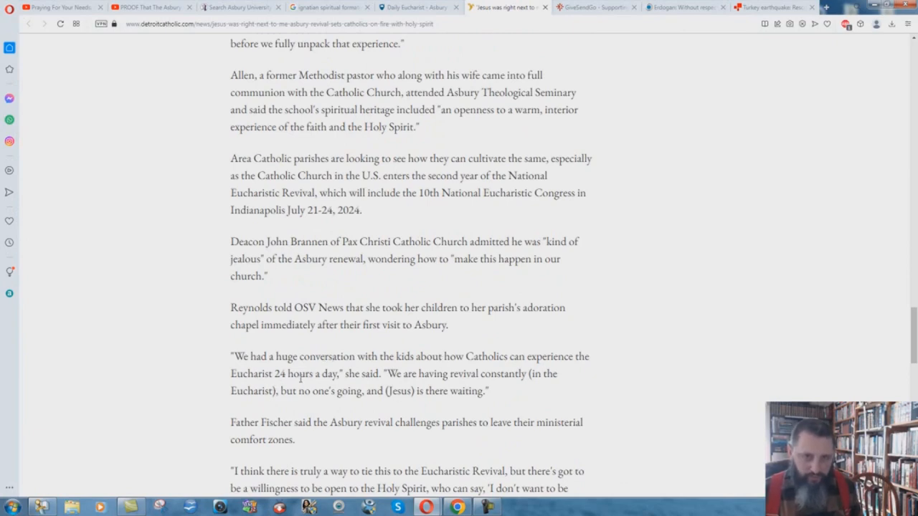
{"action": "mouse_move", "coordinate": [413, 384]}
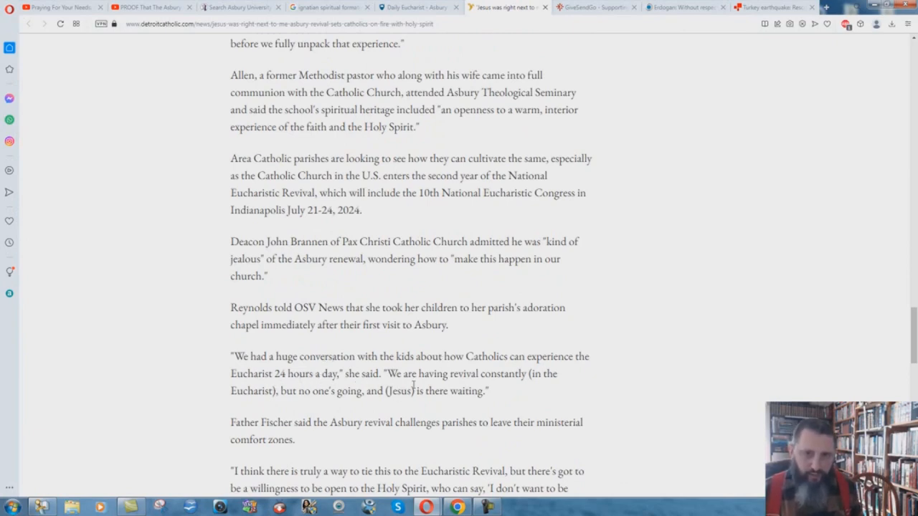
{"action": "mouse_move", "coordinate": [265, 413]}
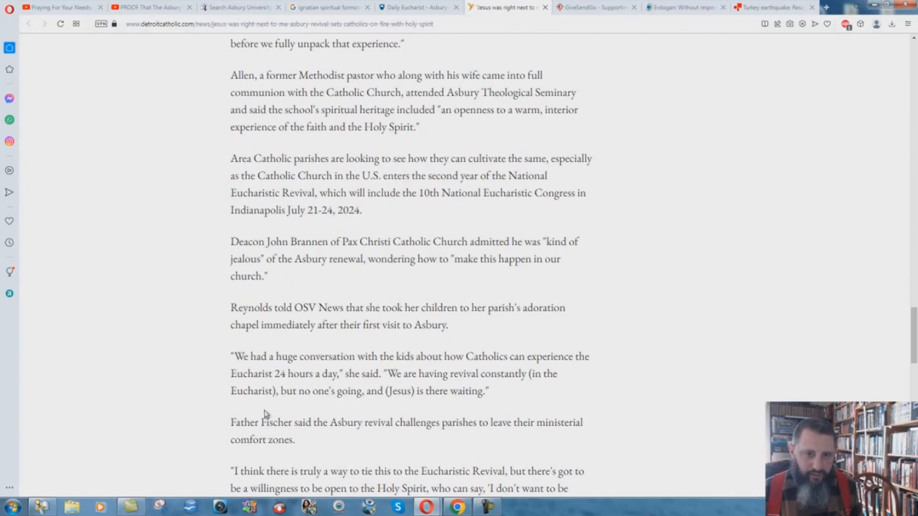
{"action": "mouse_move", "coordinate": [493, 402]}
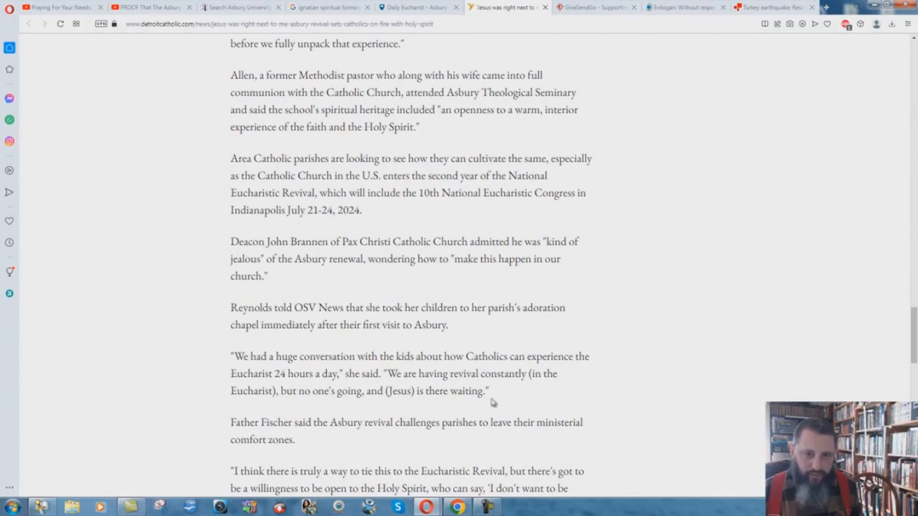
{"action": "scroll", "scroll_direction": "down", "scroll_amount": 3}
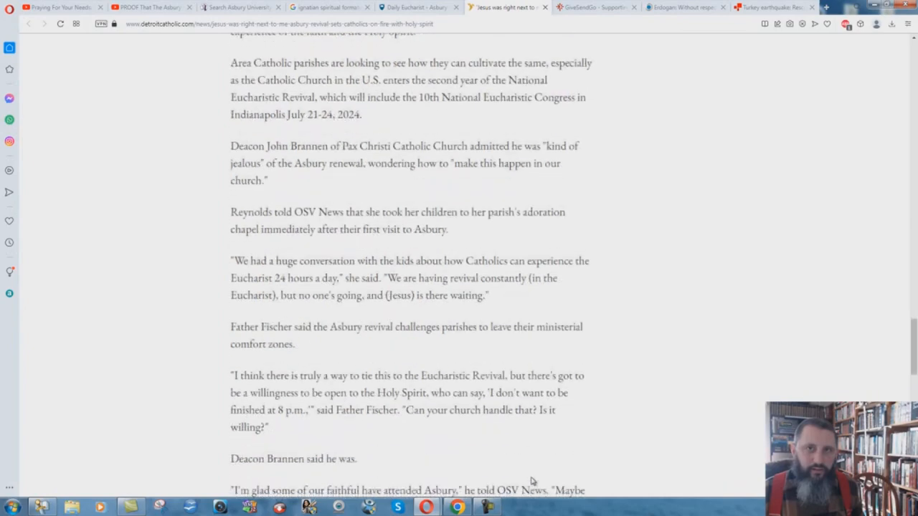
{"action": "mouse_move", "coordinate": [659, 423]}
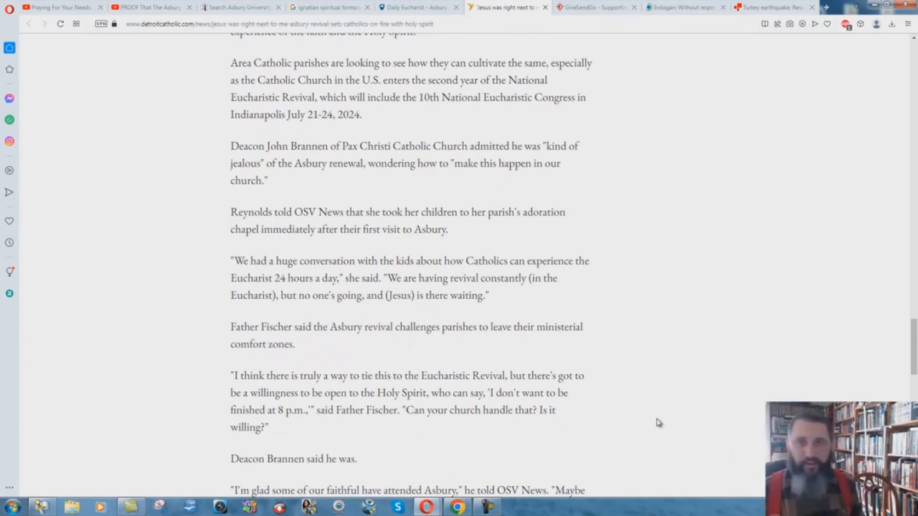
{"action": "mouse_move", "coordinate": [600, 310]}
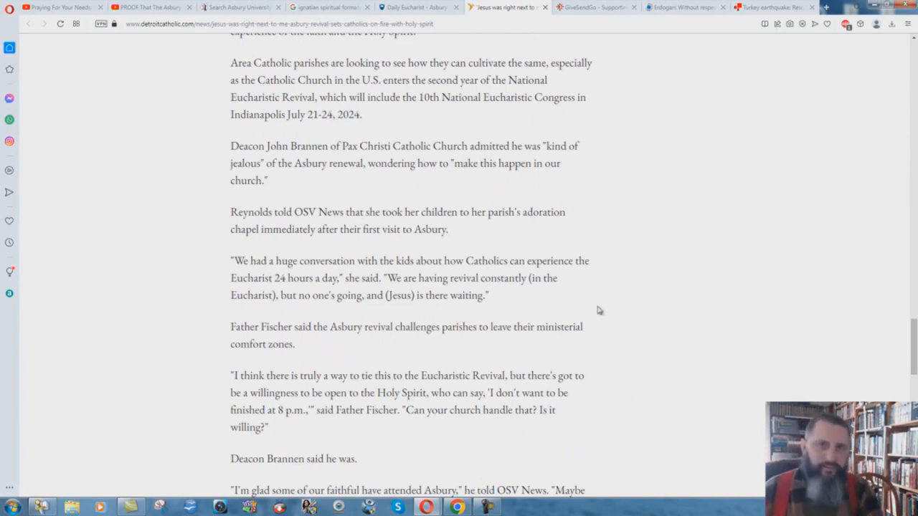
{"action": "mouse_move", "coordinate": [608, 314]}
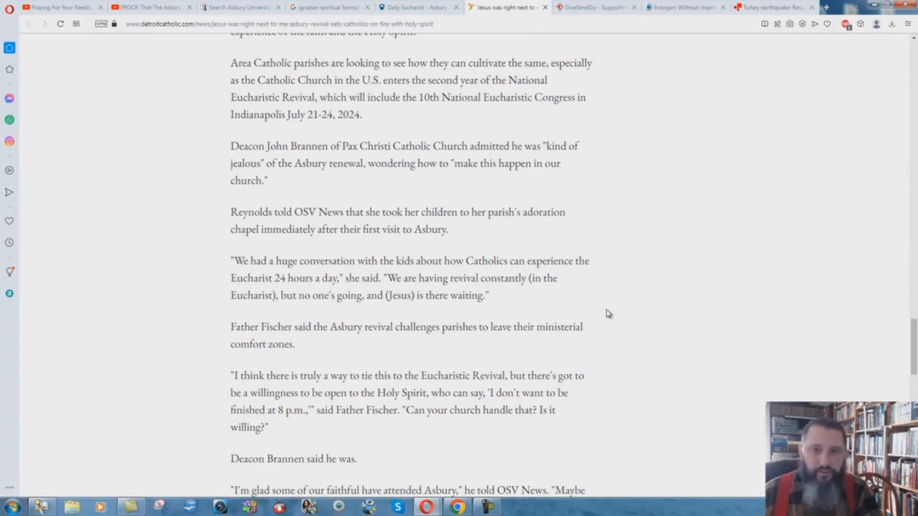
{"action": "mouse_move", "coordinate": [479, 254]}
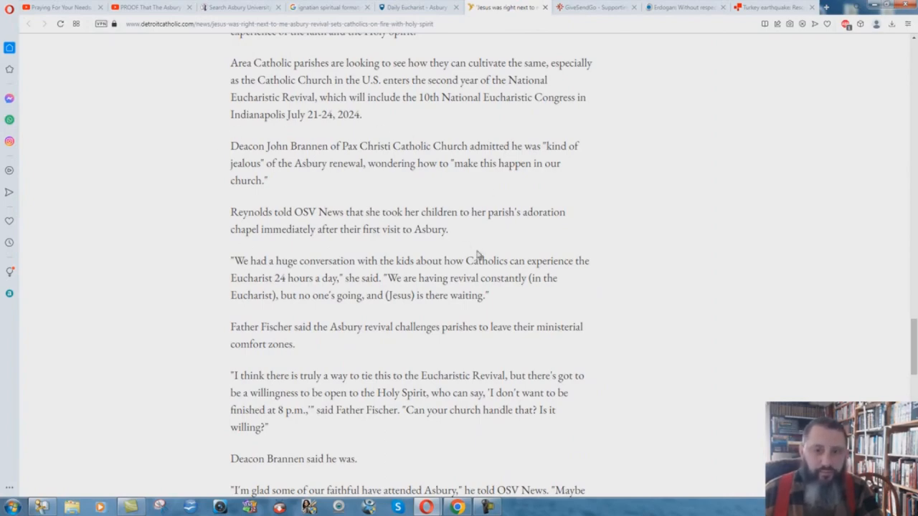
Scroll to the article's end, then back up to the headline, byline and campus photo.
{"action": "scroll", "scroll_direction": "down", "scroll_amount": 3}
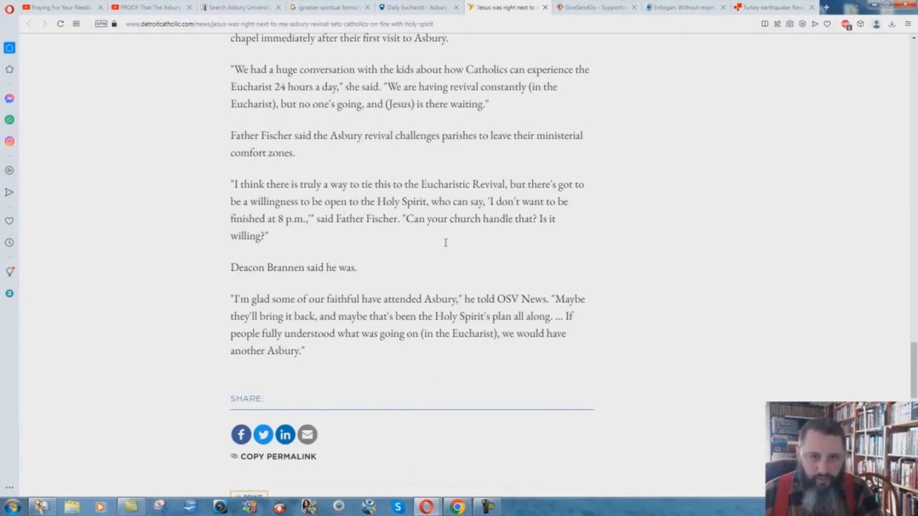
{"action": "scroll", "scroll_direction": "up", "scroll_amount": 3}
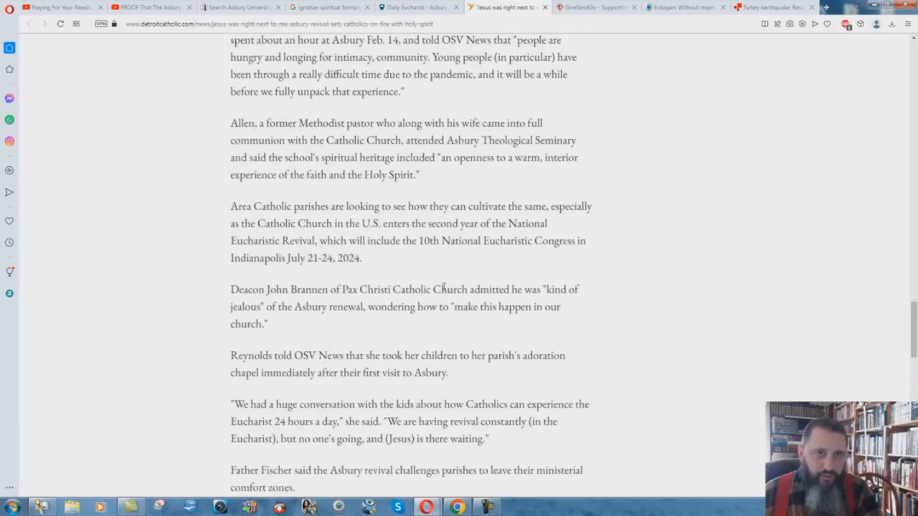
{"action": "scroll", "scroll_direction": "up", "scroll_amount": 3}
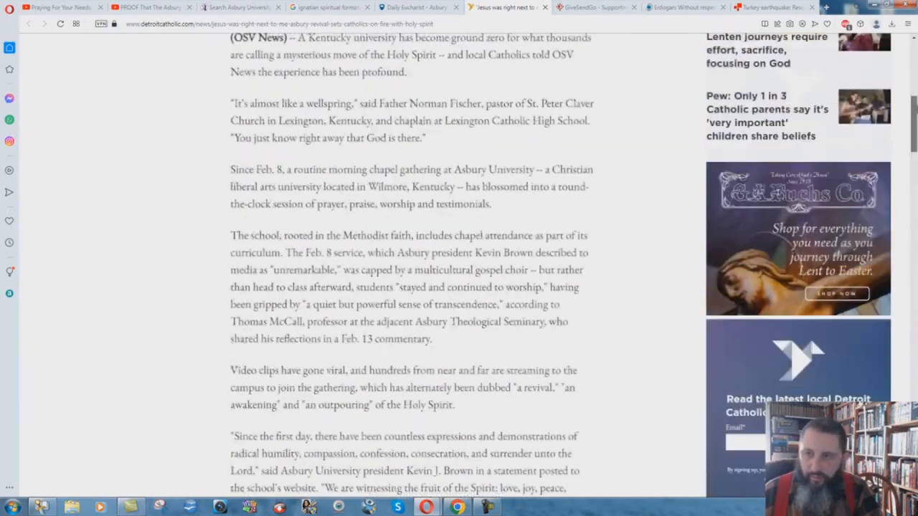
{"action": "scroll", "scroll_direction": "up", "scroll_amount": 3}
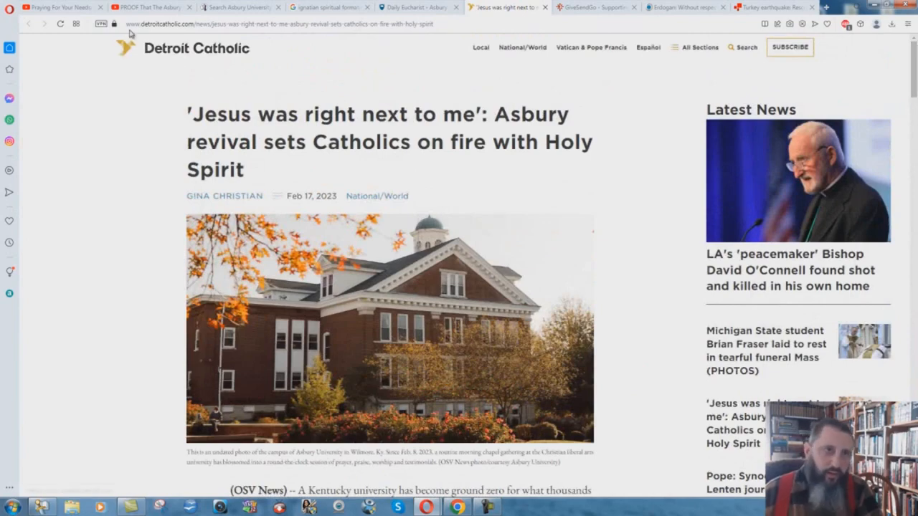
{"action": "mouse_move", "coordinate": [151, 7]}
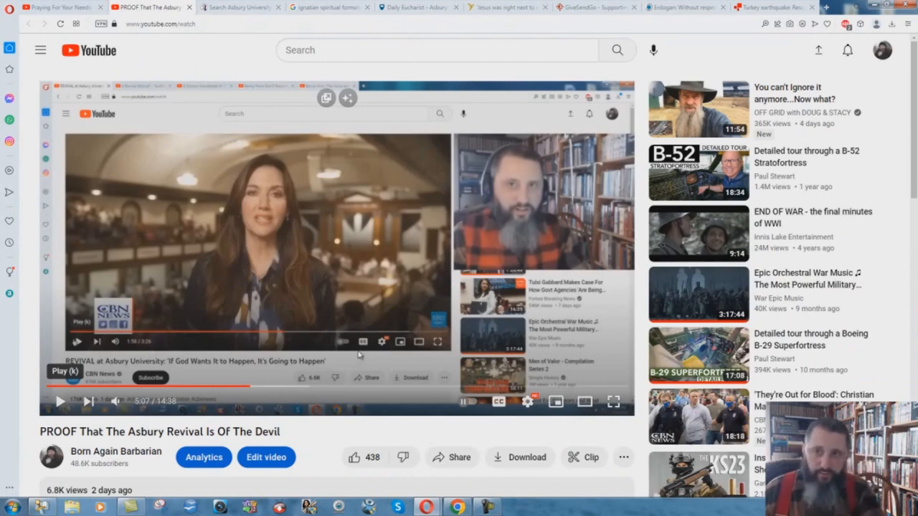
{"action": "mouse_move", "coordinate": [218, 41]}
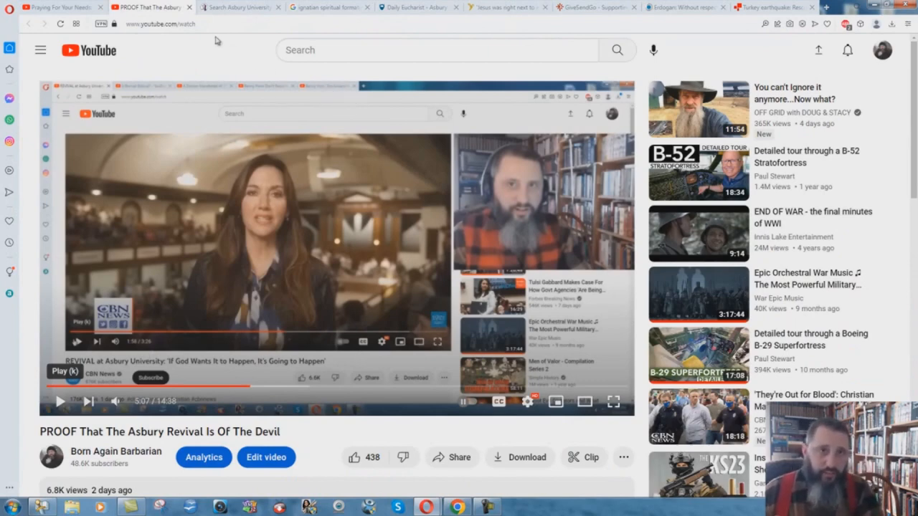